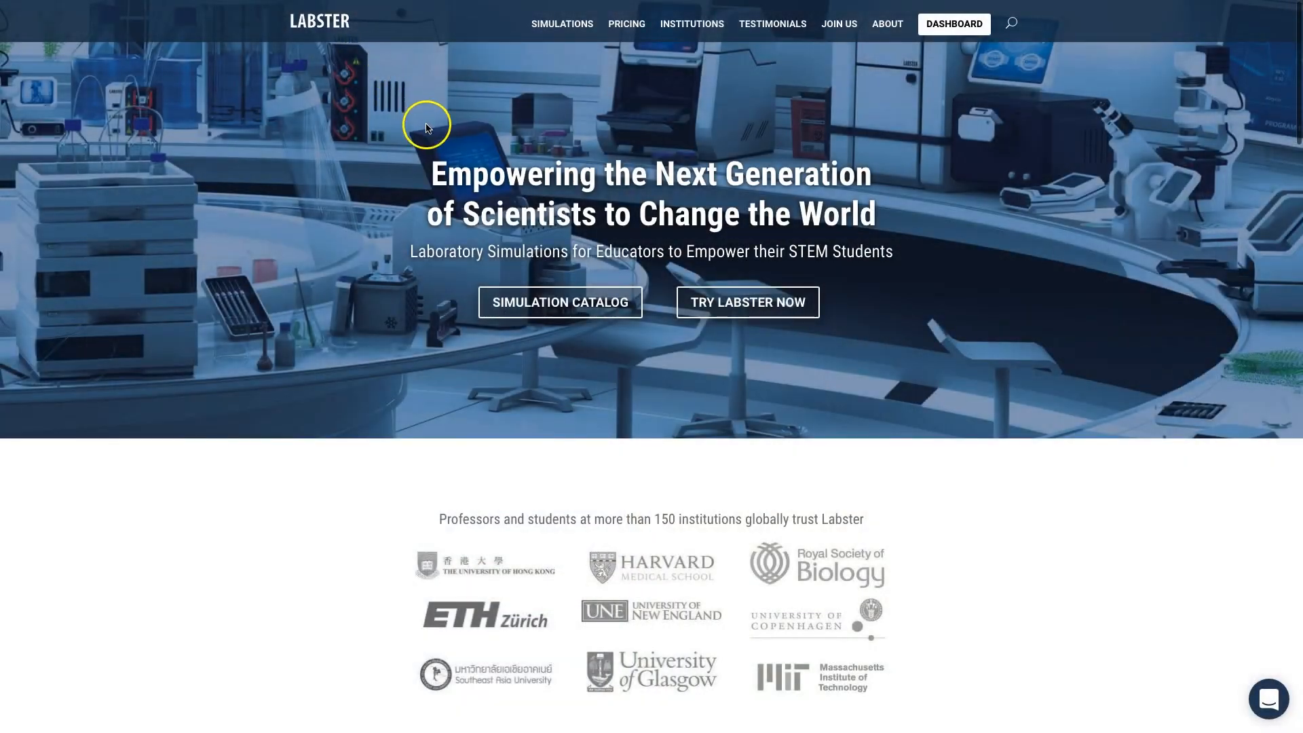
Open the 66-lab simulation catalog and browse down the card grid past Chemistry Safety.
{"action": "left_click", "coordinate": [558, 301]}
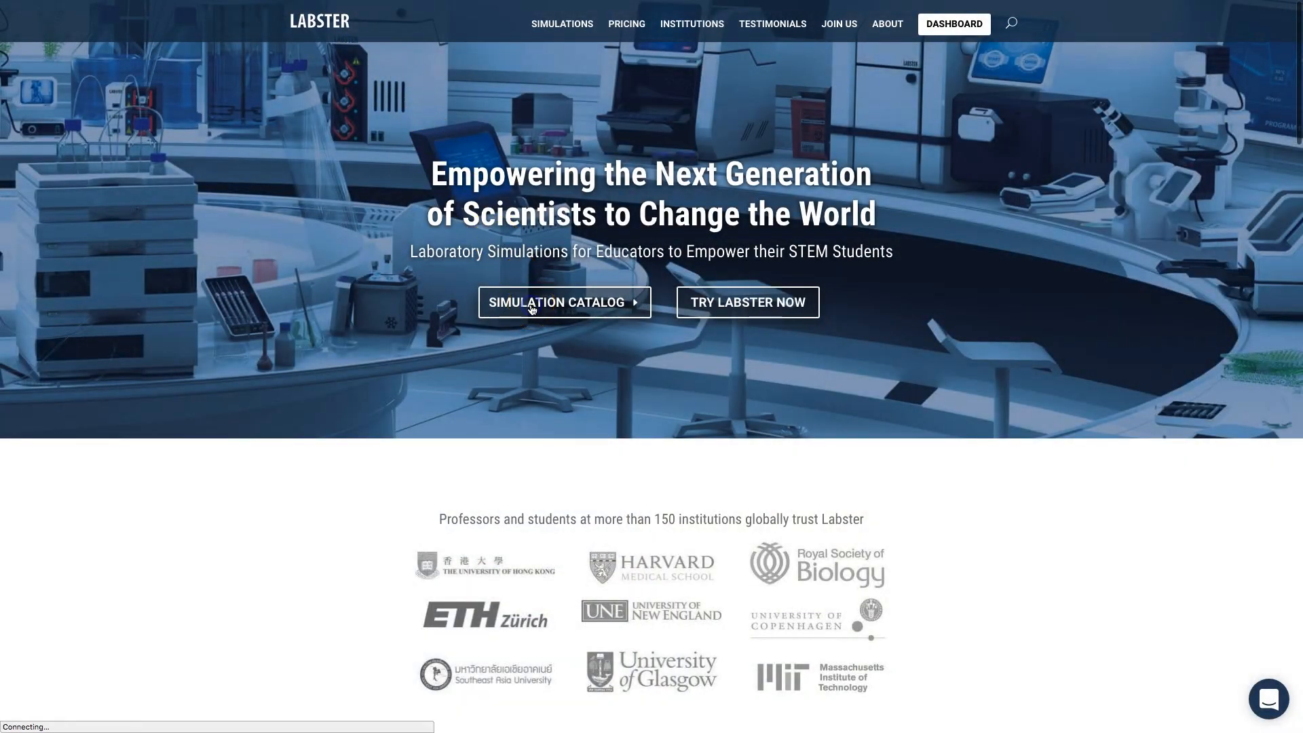
{"action": "left_click", "coordinate": [563, 302]}
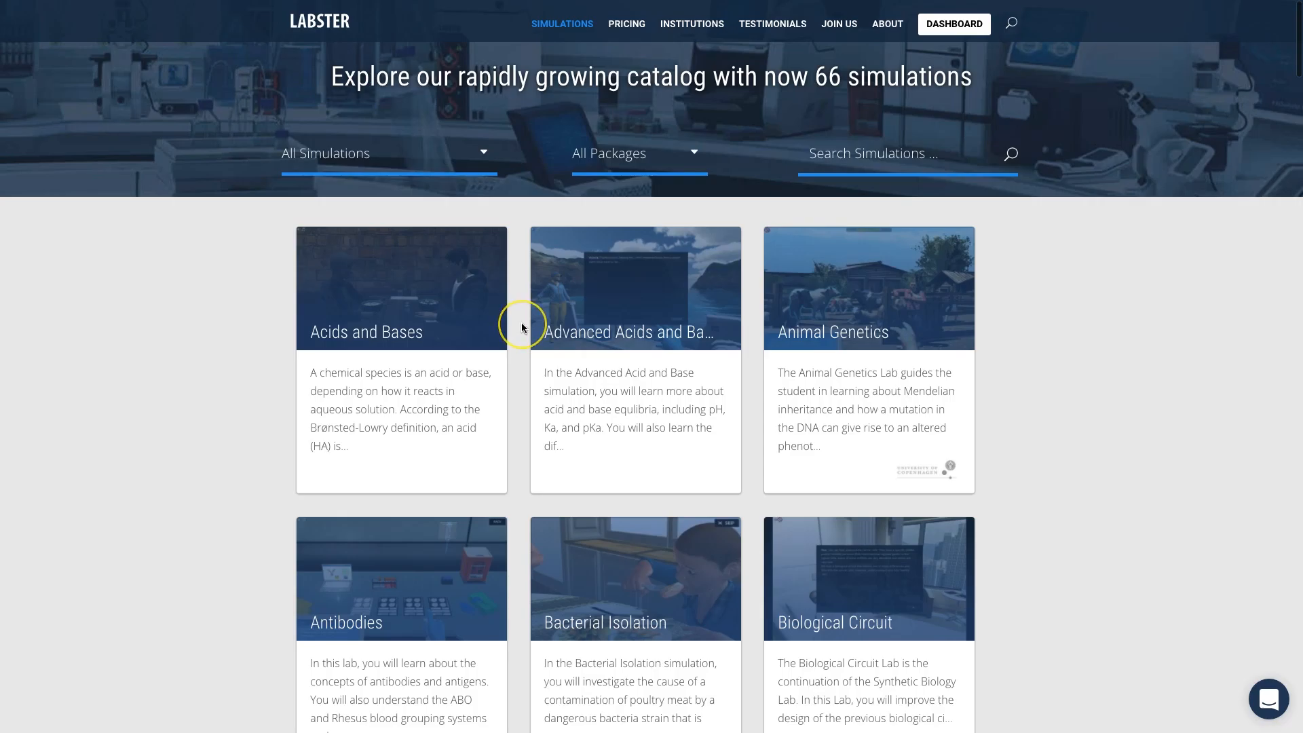
{"action": "scroll", "scroll_direction": "down", "scroll_amount": 3}
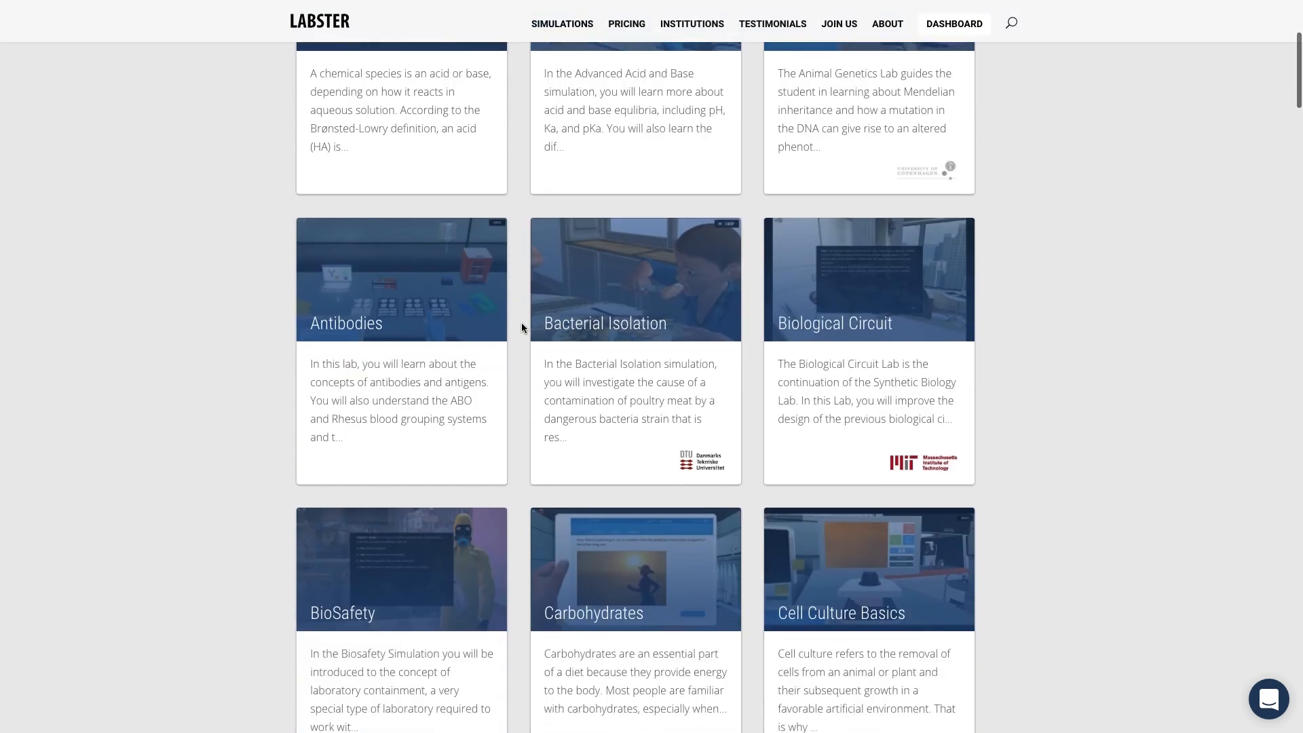
{"action": "scroll", "scroll_direction": "down", "scroll_amount": 3}
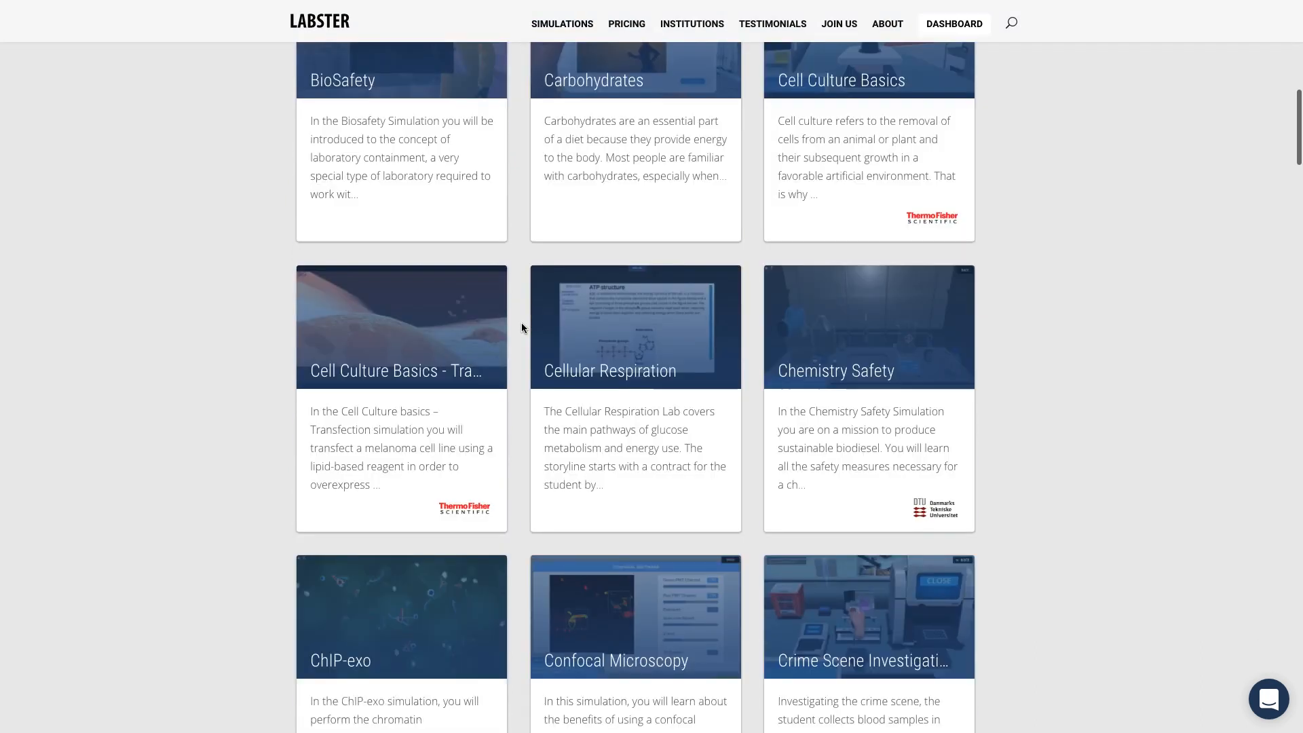